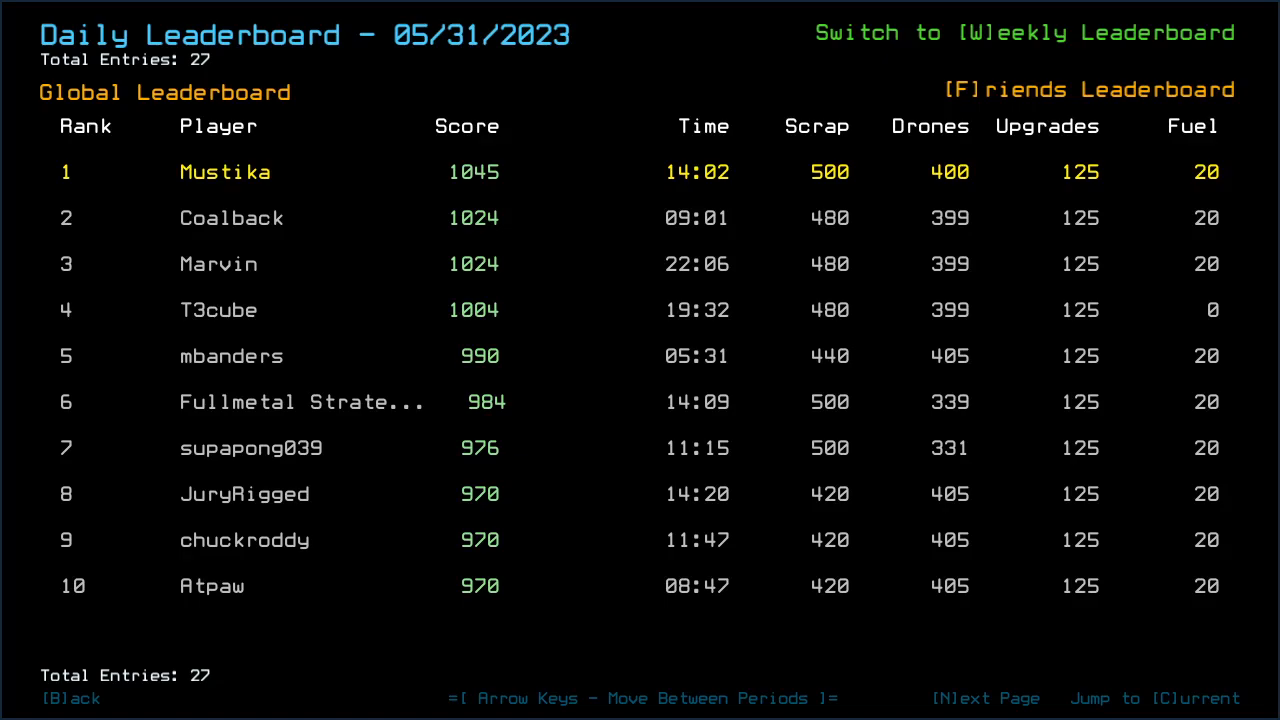
Advance the daily leaderboard to the 06/01/2023 challenge rankings
key(right)
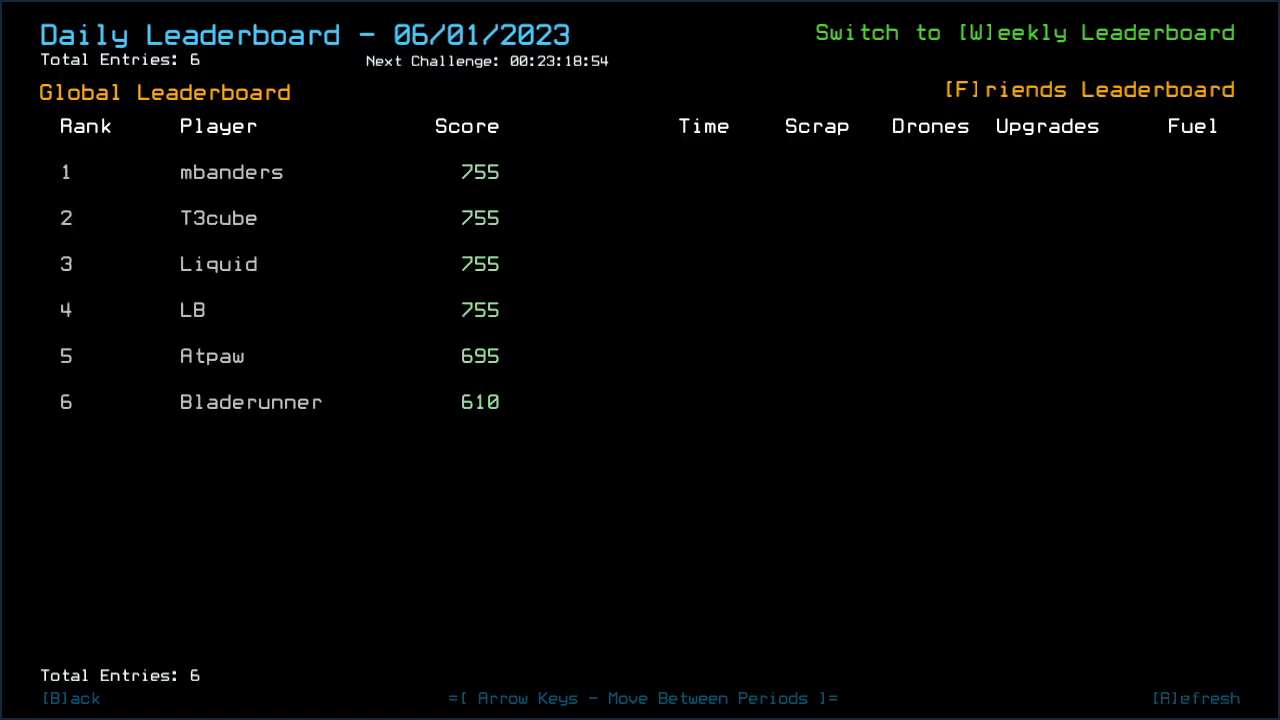
mouse_move(364, 224)
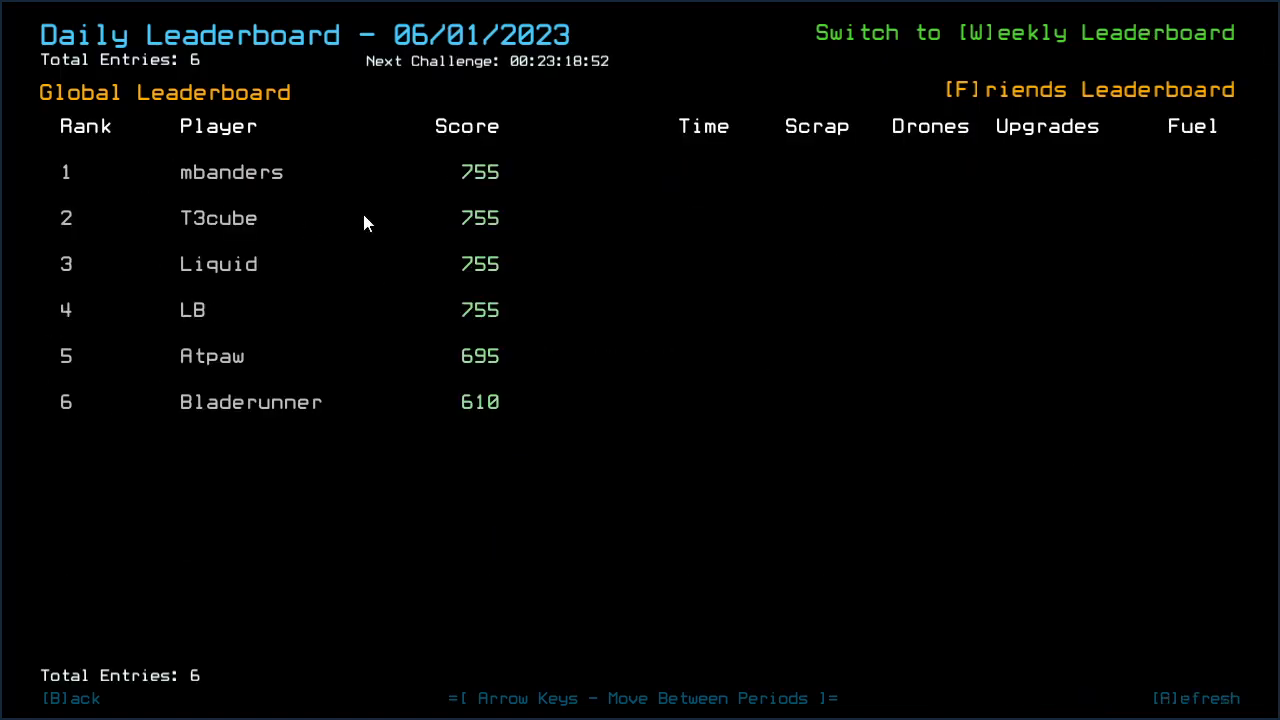
Return the daily leaderboard to the 05/31/2023 challenge period
key(Left)
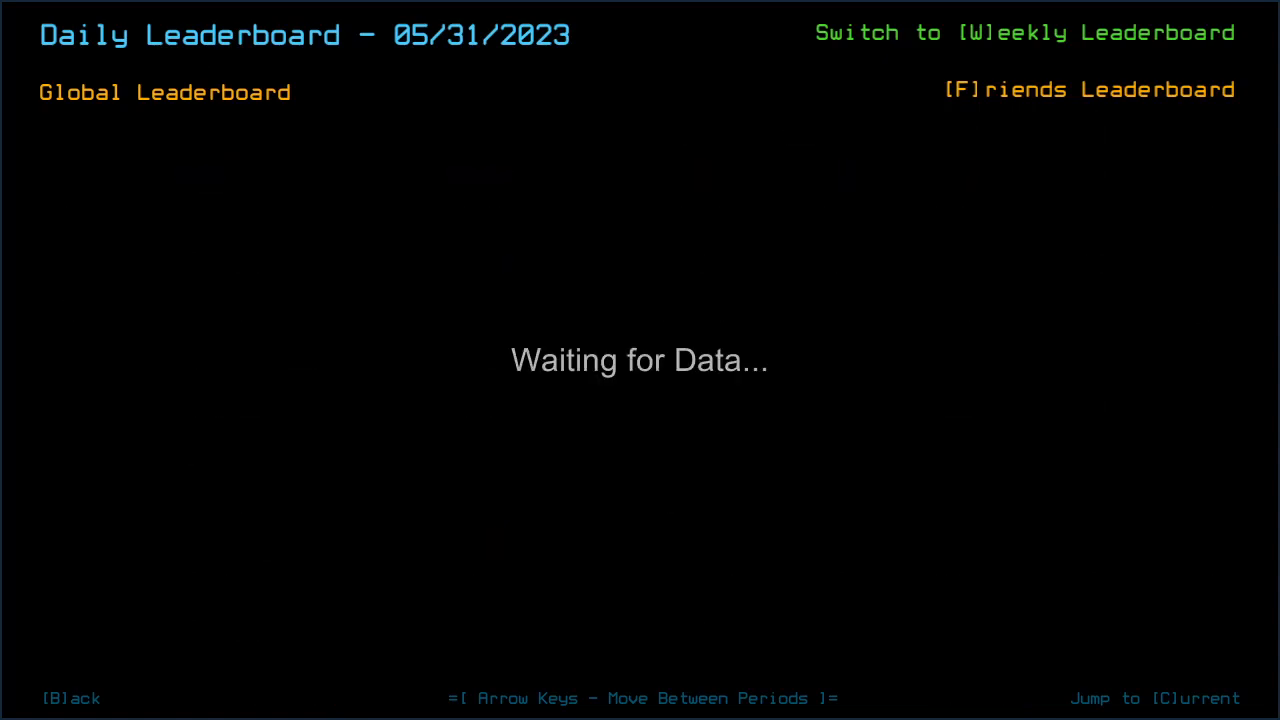
Exit the leaderboard to the ship, review the Alias Editor via 'al', and cancel it
click(1088, 88)
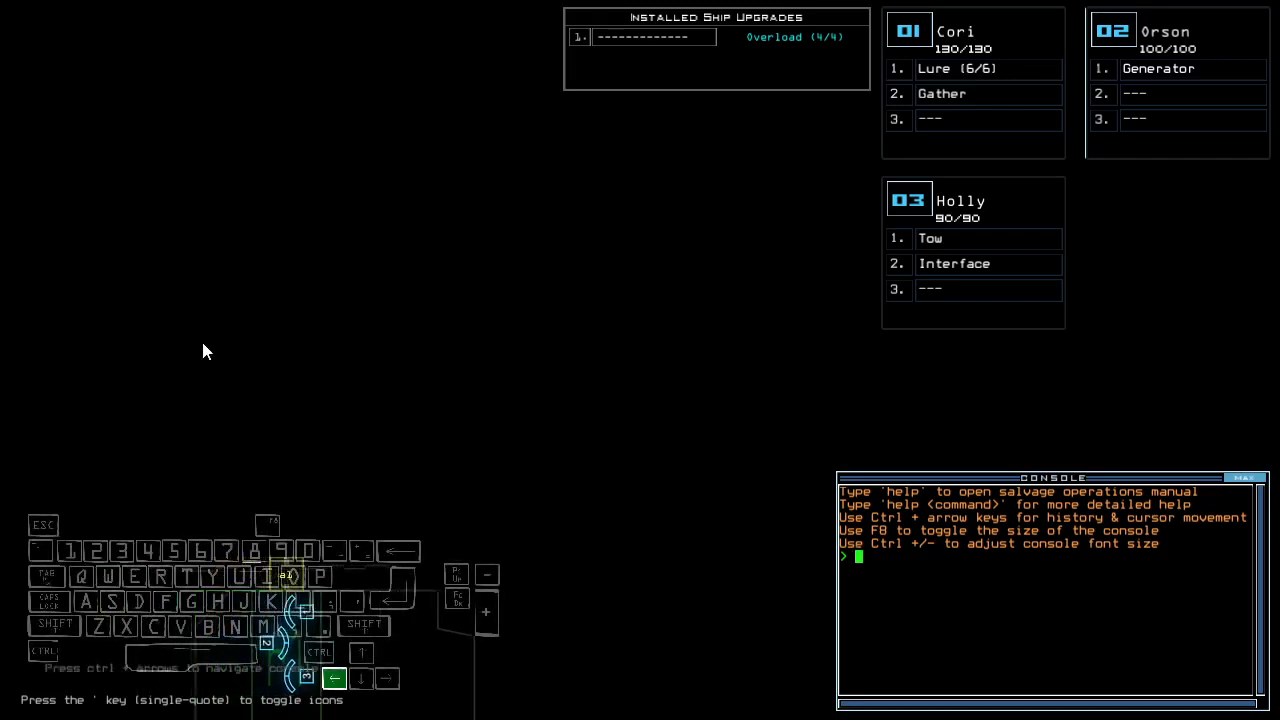
text(al)
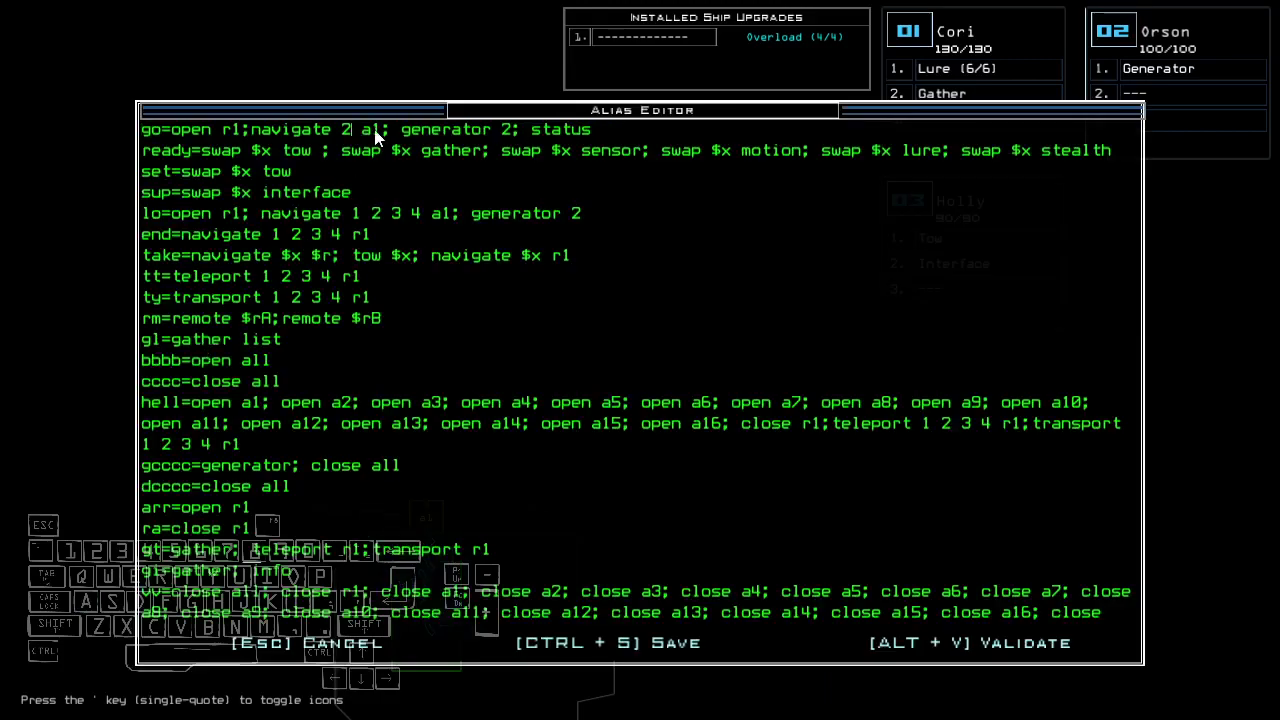
key(Escape)
text(set 3;set)
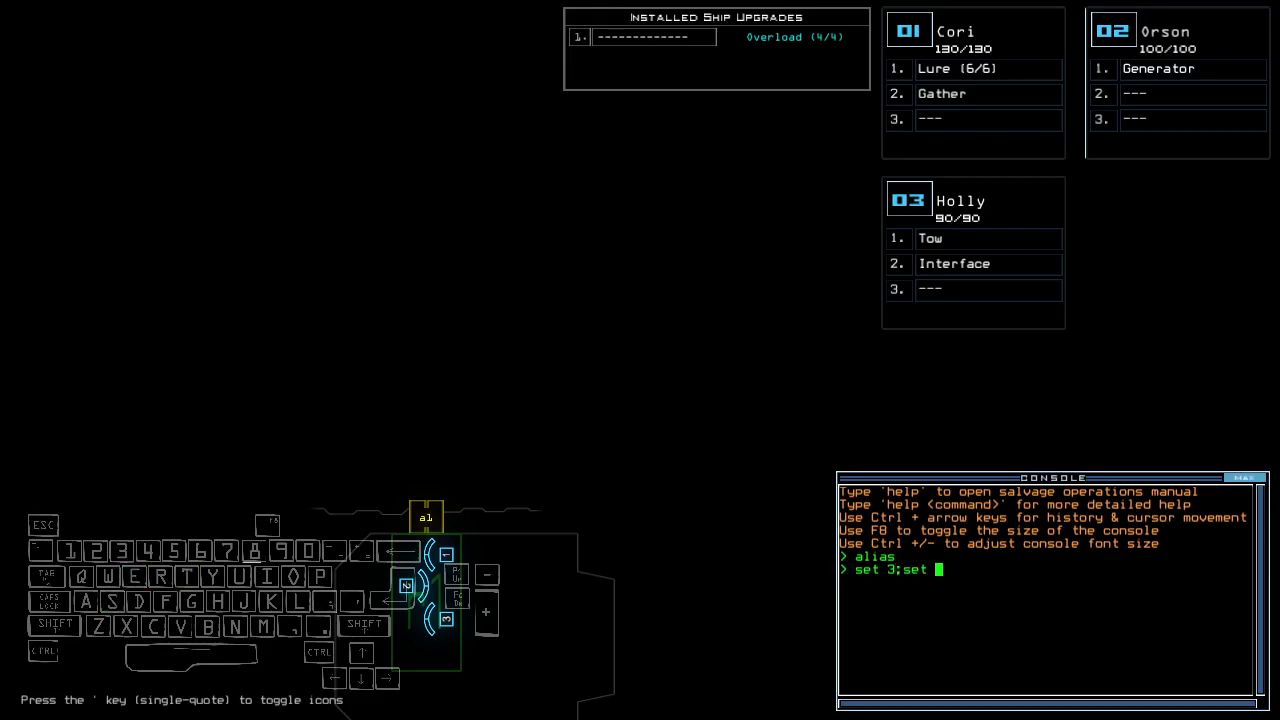
key(Return)
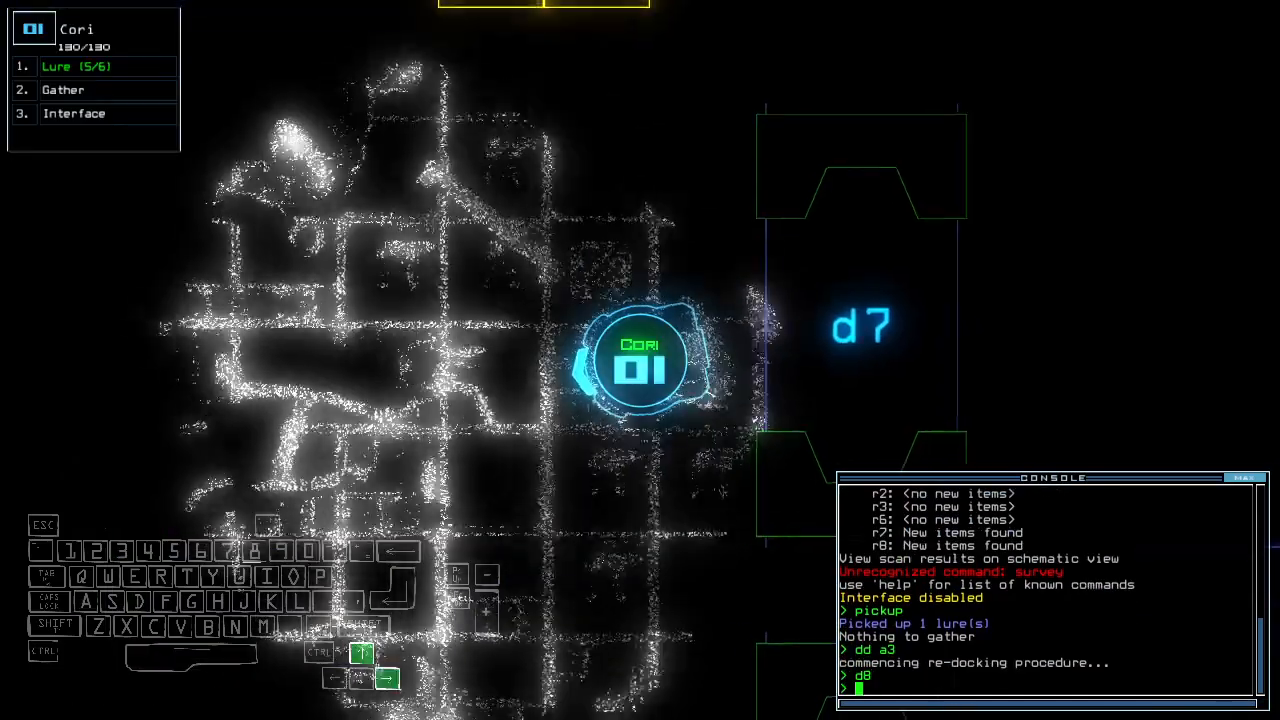
Re-power generator 2 and exit through d9 to end the mission with a 755 total
text(generator 2)
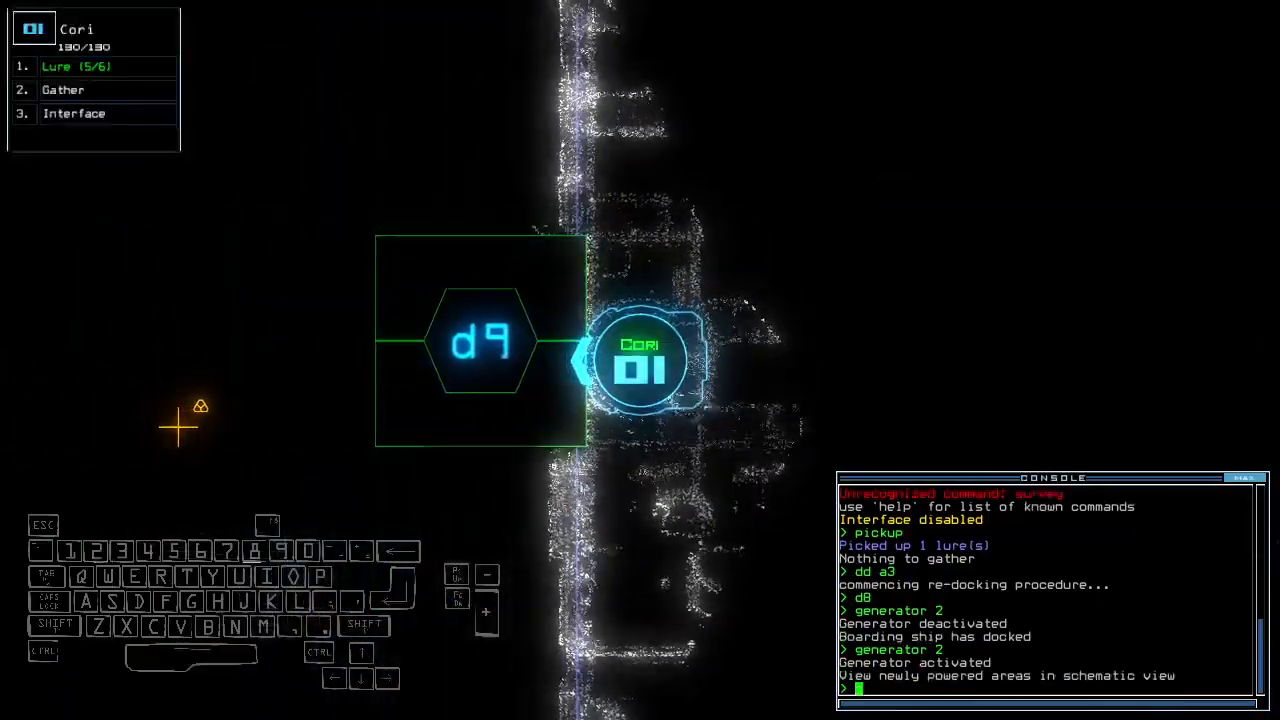
text(d9)
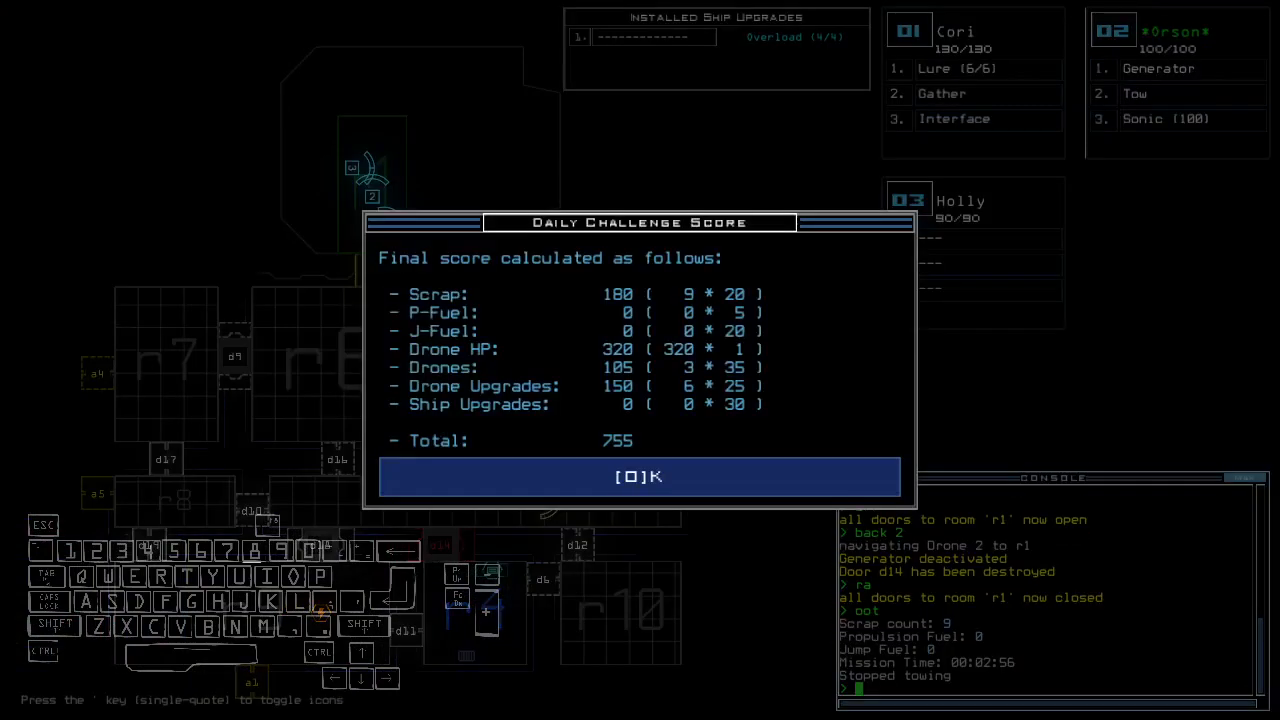
click(640, 476)
text(ready 3;set 2)
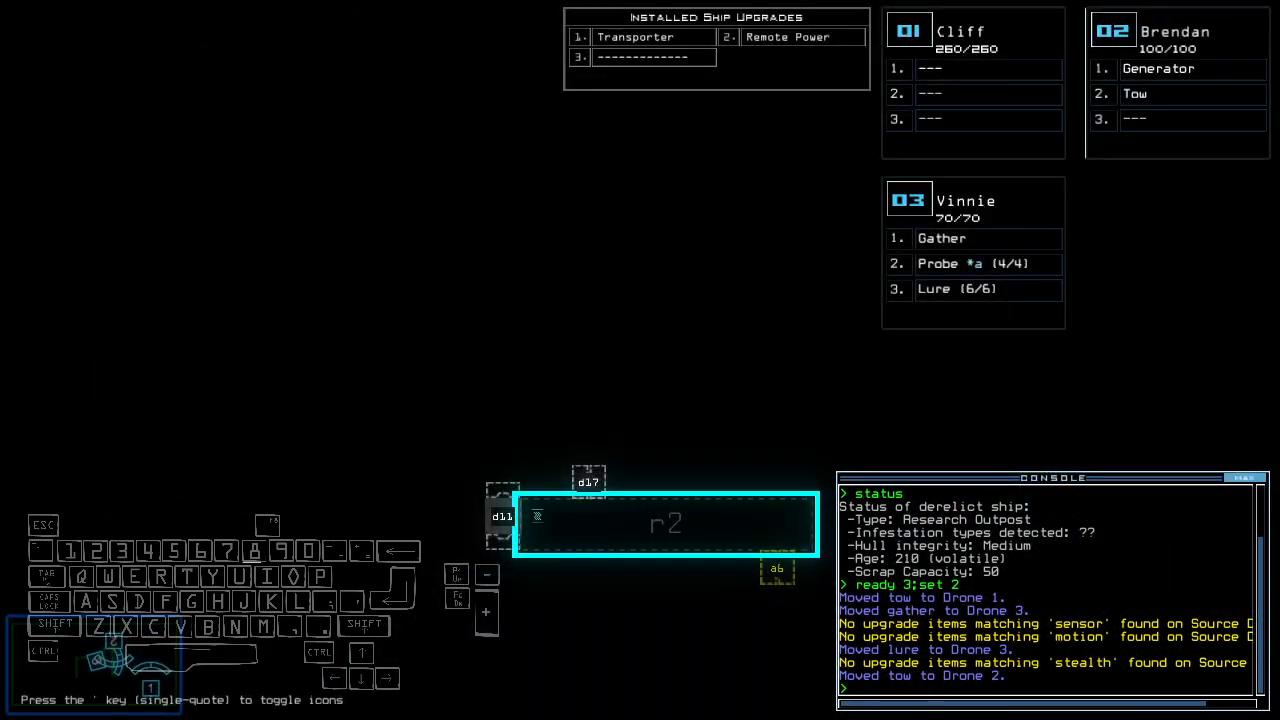
mouse_move(378, 138)
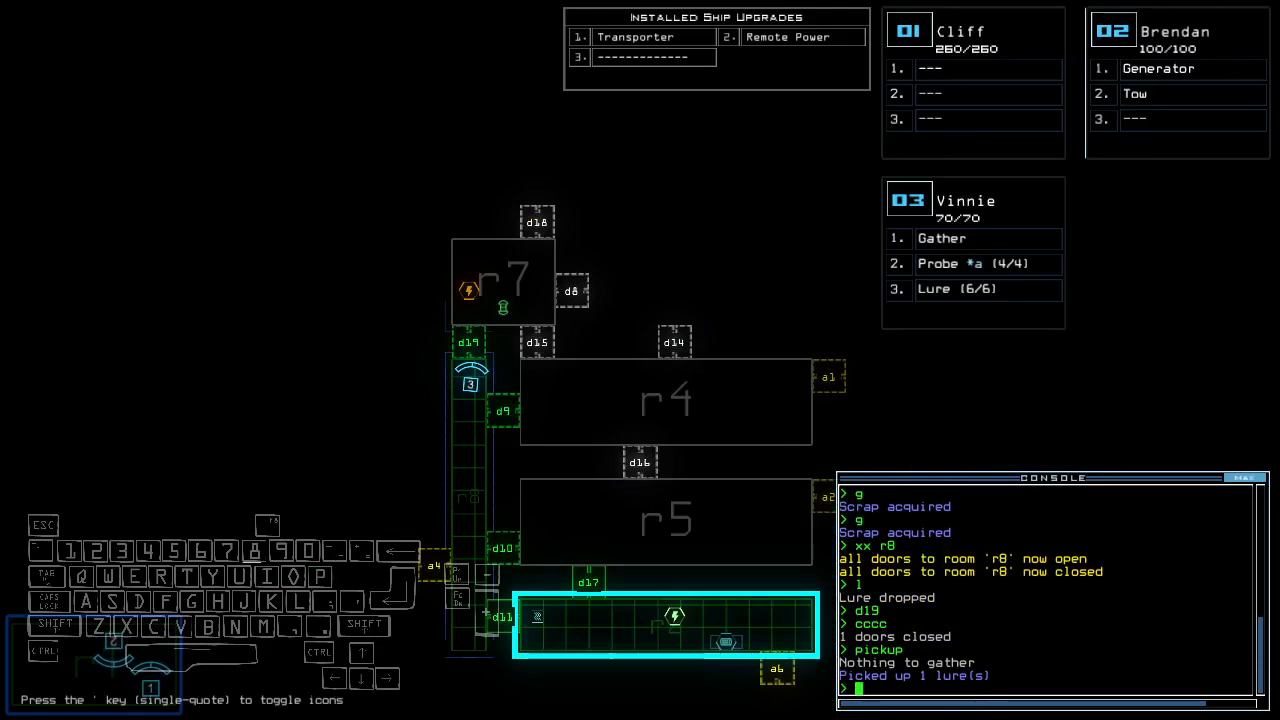
Issue the 'rm' command while Vinnie gathers scrap and recovers the probe and lure
text(rm)
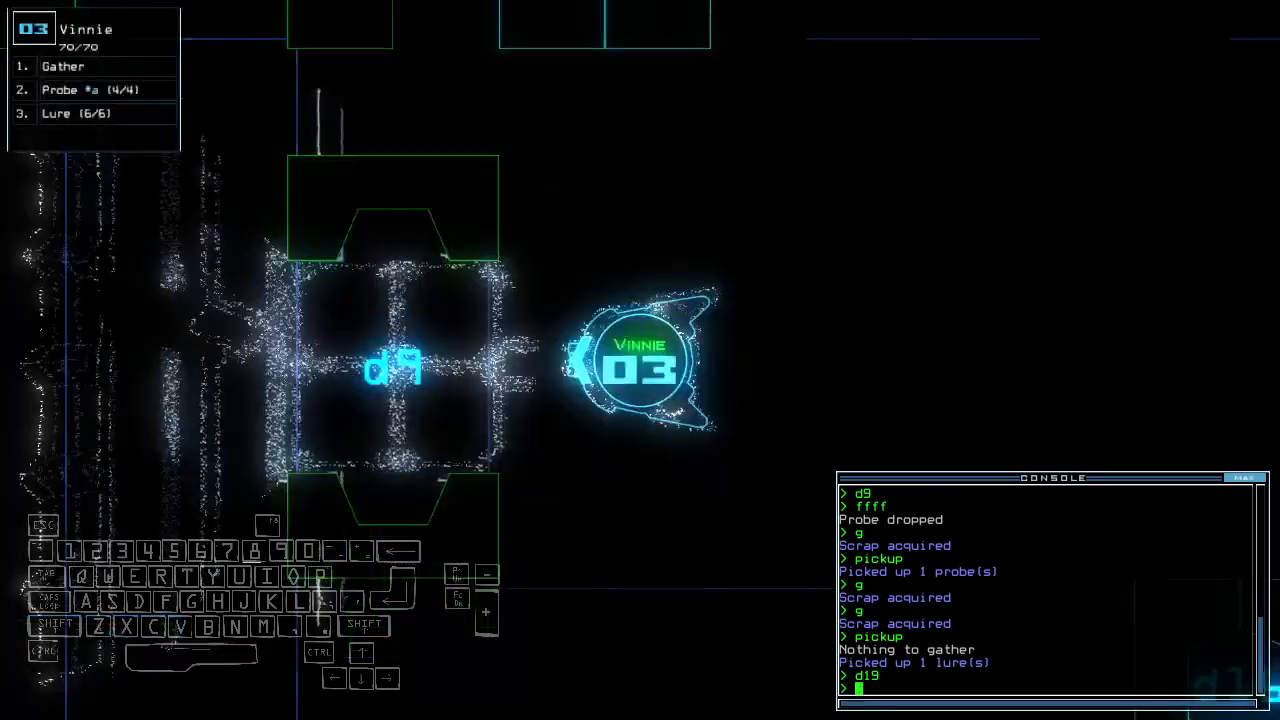
Queue 'vacuum r8 a4' while the probe scouts past d19 and the doors are sealed
text(vacuum r8 a4)
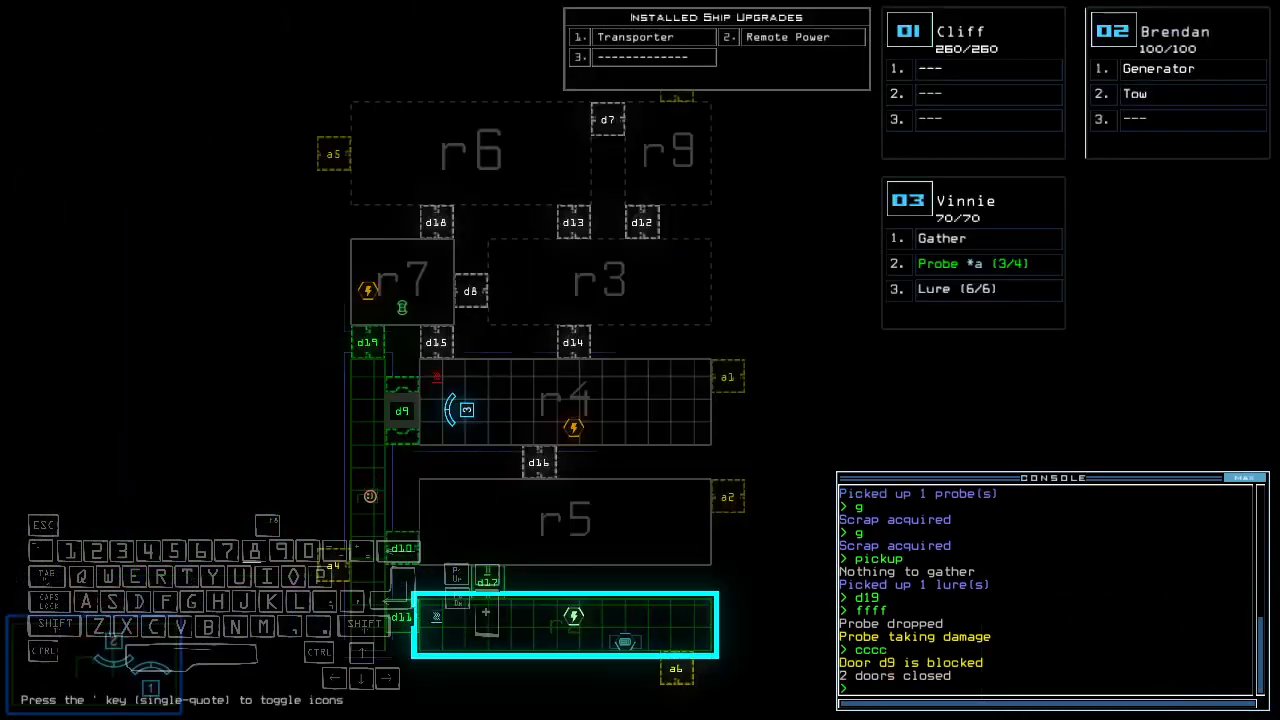
Begin typing the next console command as the probe is recovered and a lure left at d9
key(4)
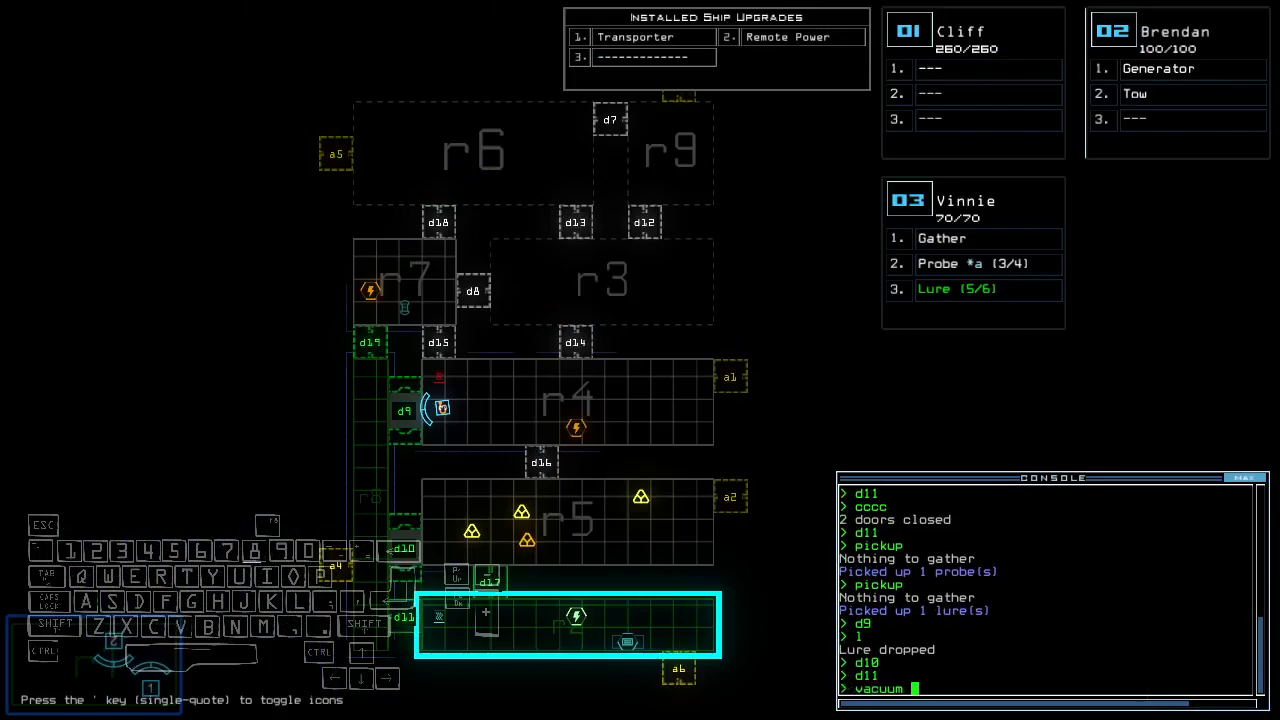
Vacuum room r8 through airlock a4 to clear r5's enemies, then run 'rm' after gathering scrap
key(Return)
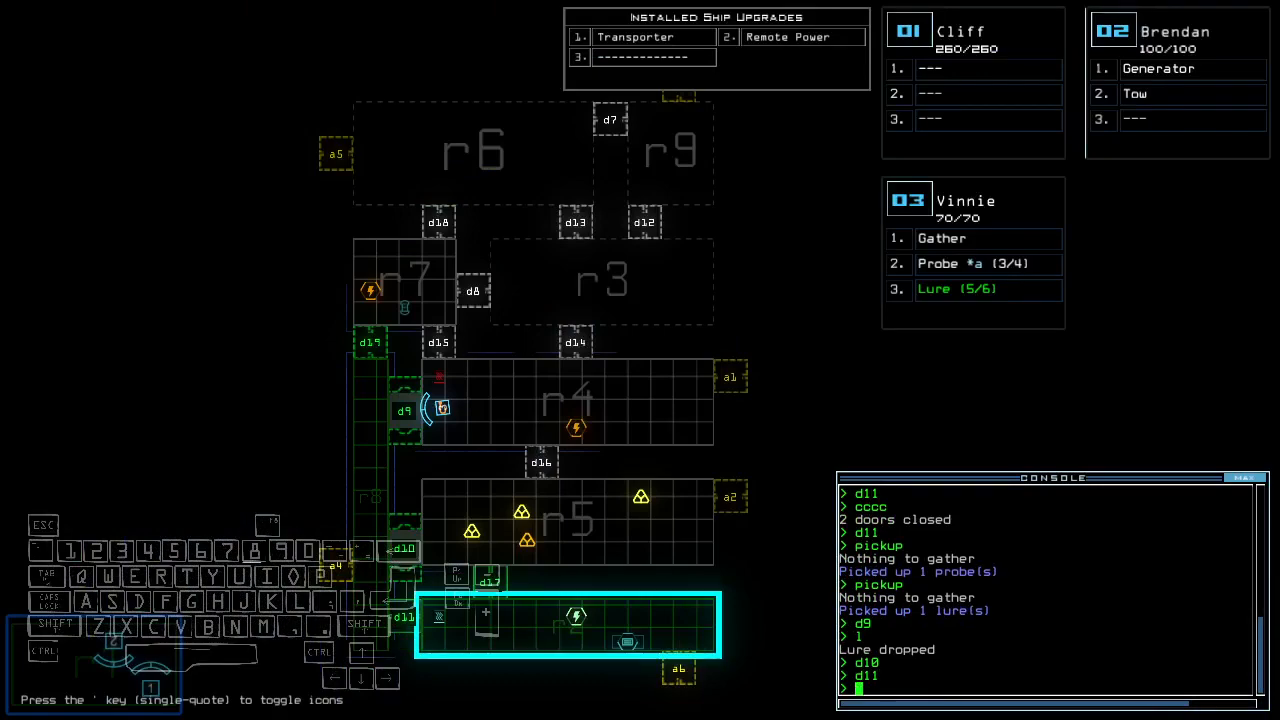
text(vacuum r8 a)
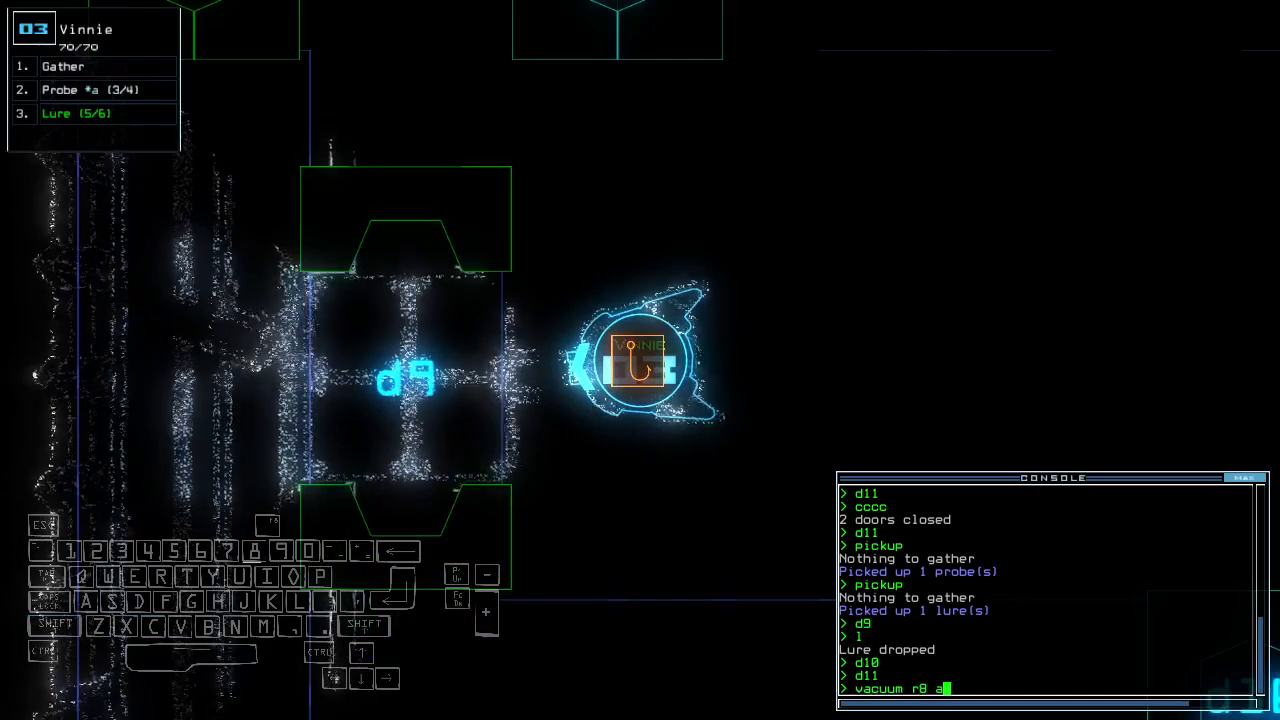
text(4)
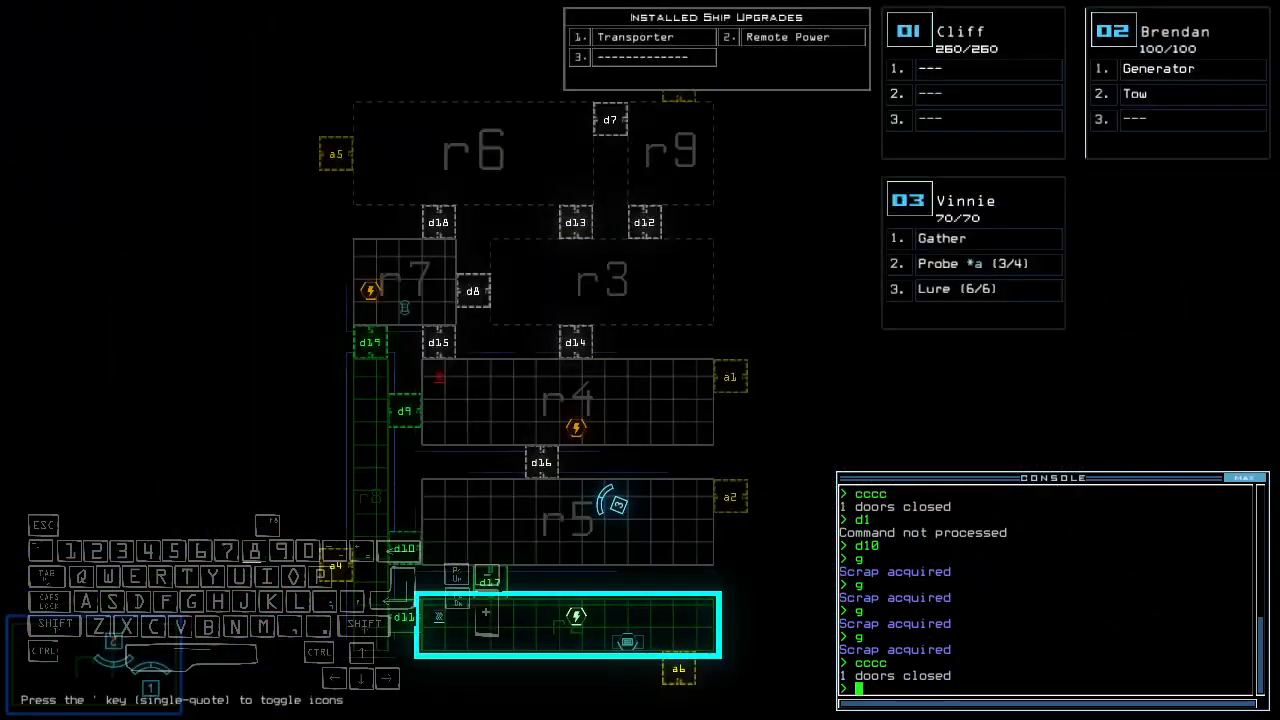
text(rm)
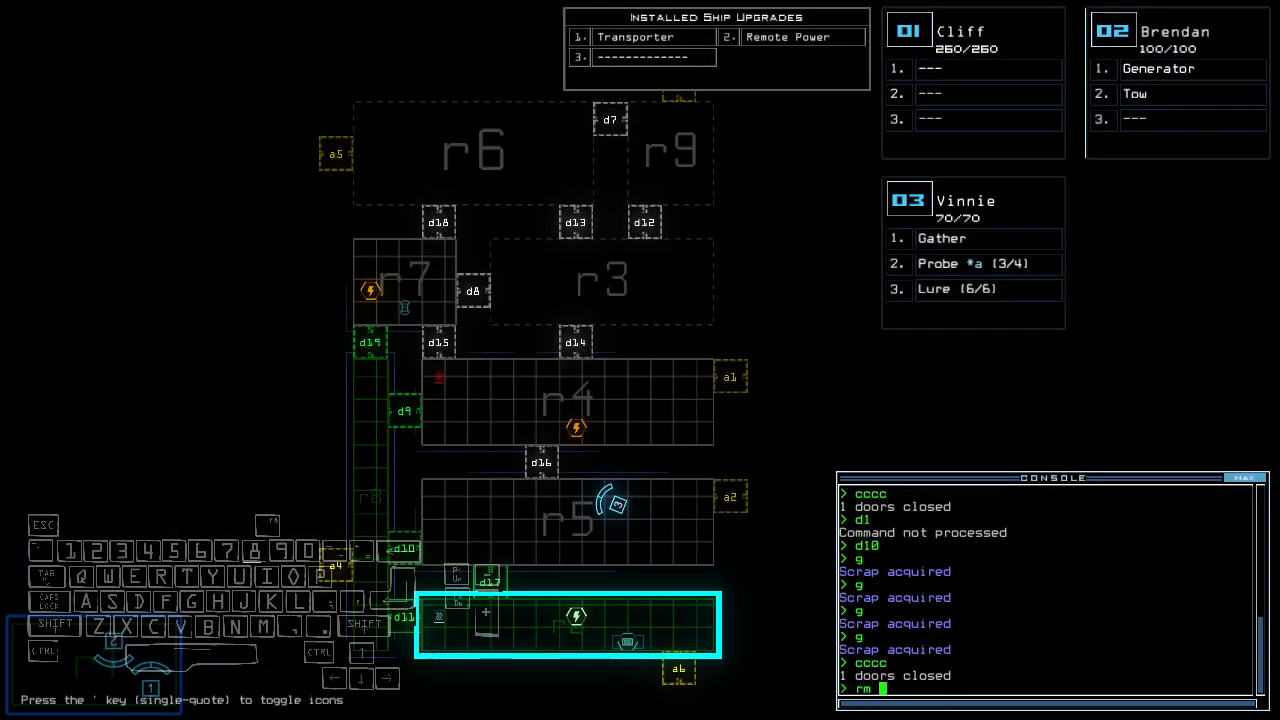